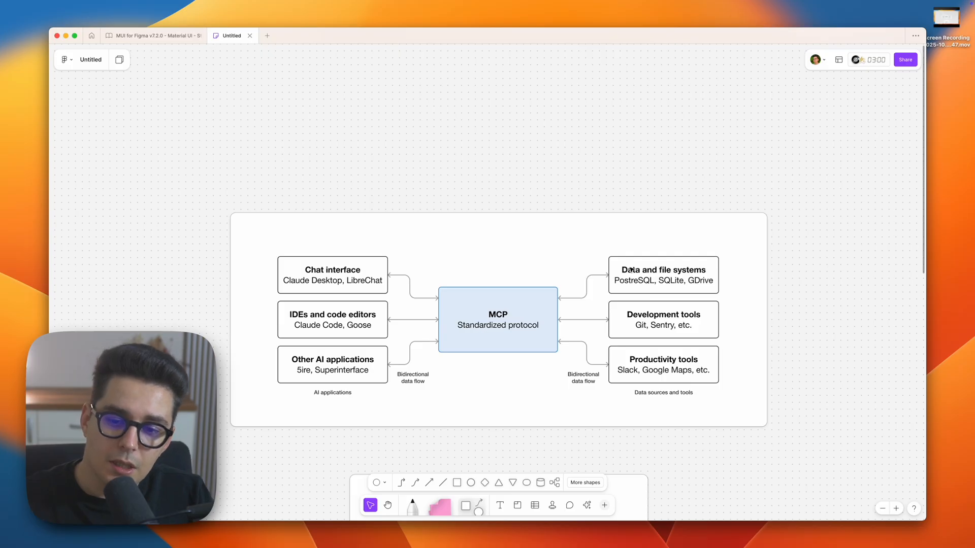
{"action": "mouse_move", "coordinate": [651, 379]}
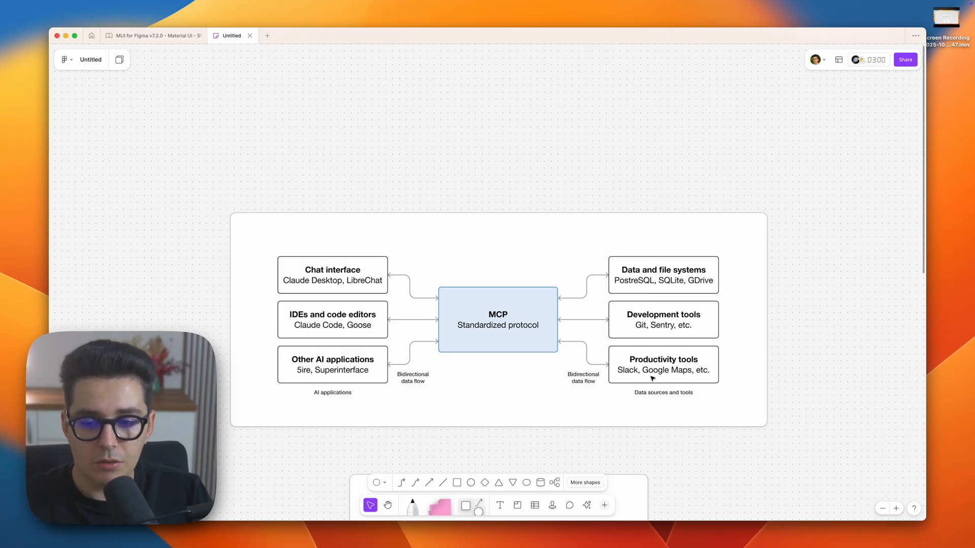
{"action": "mouse_move", "coordinate": [493, 387]}
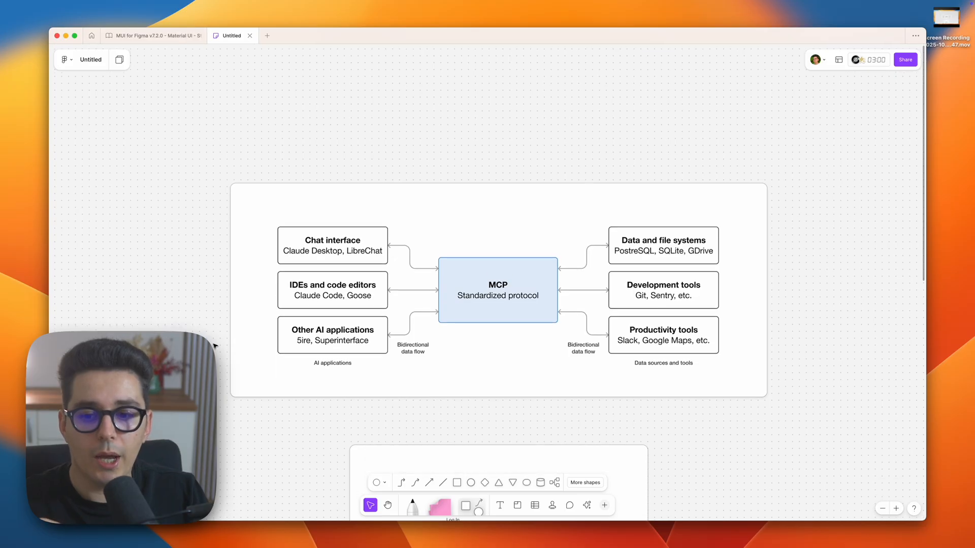
Mark get_code in the Figma MCP card with a red marker underline.
{"action": "scroll", "scroll_direction": "down", "scroll_amount": 3}
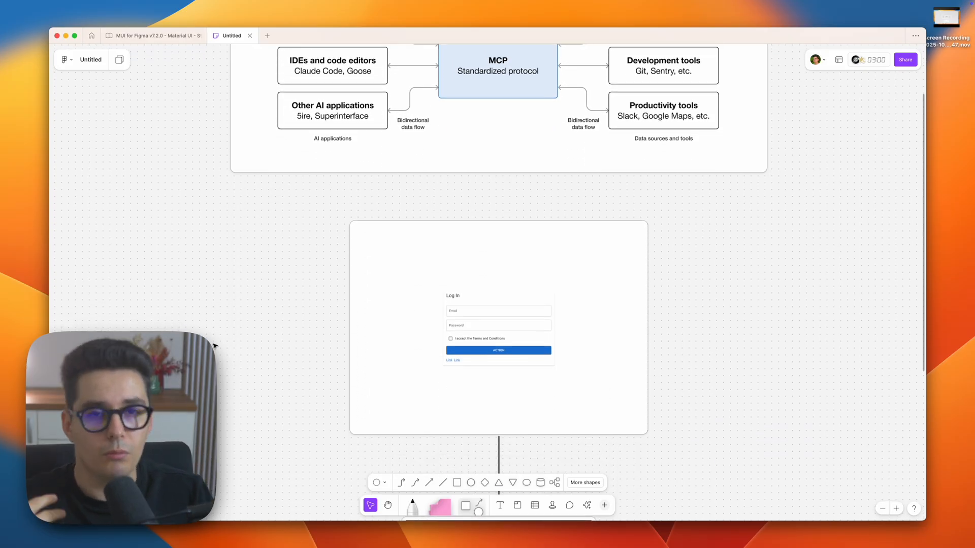
{"action": "scroll", "scroll_direction": "down", "scroll_amount": 3}
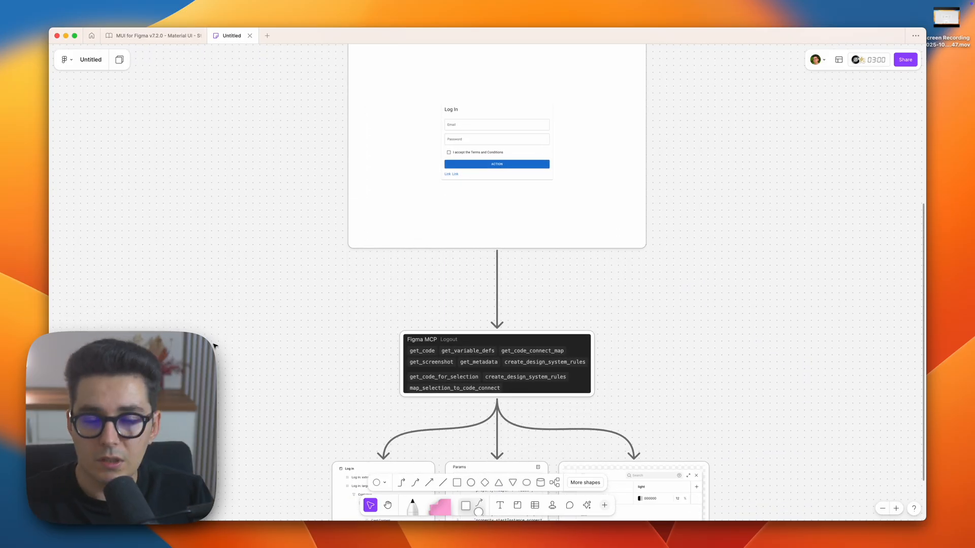
{"action": "scroll", "scroll_direction": "down", "scroll_amount": 3}
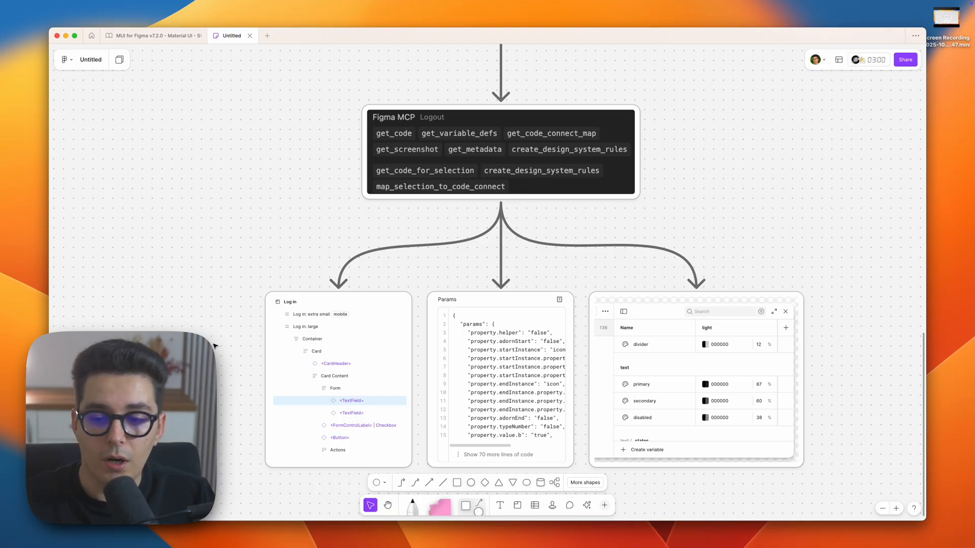
{"action": "left_click", "coordinate": [409, 506]}
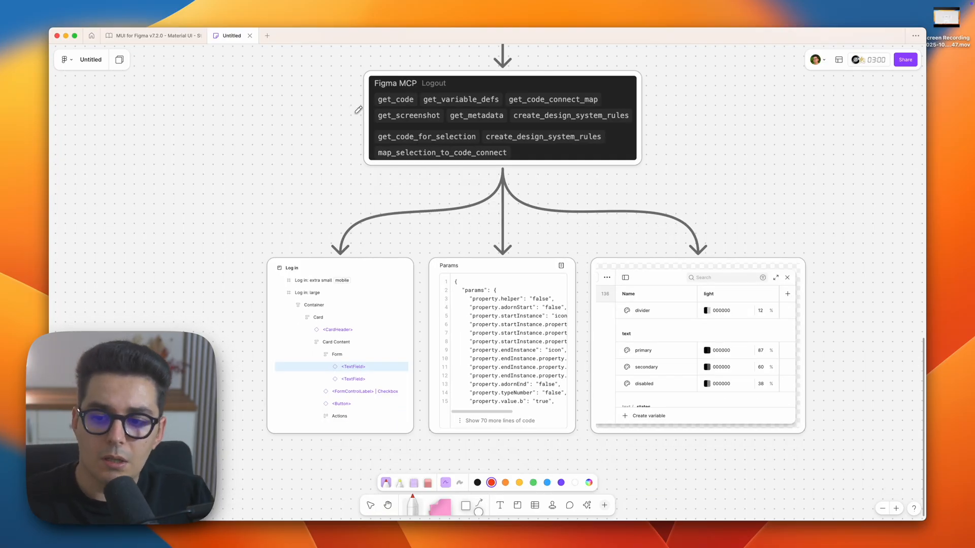
{"action": "left_click_drag", "start_coordinate": [377, 105], "coordinate": [417, 105]}
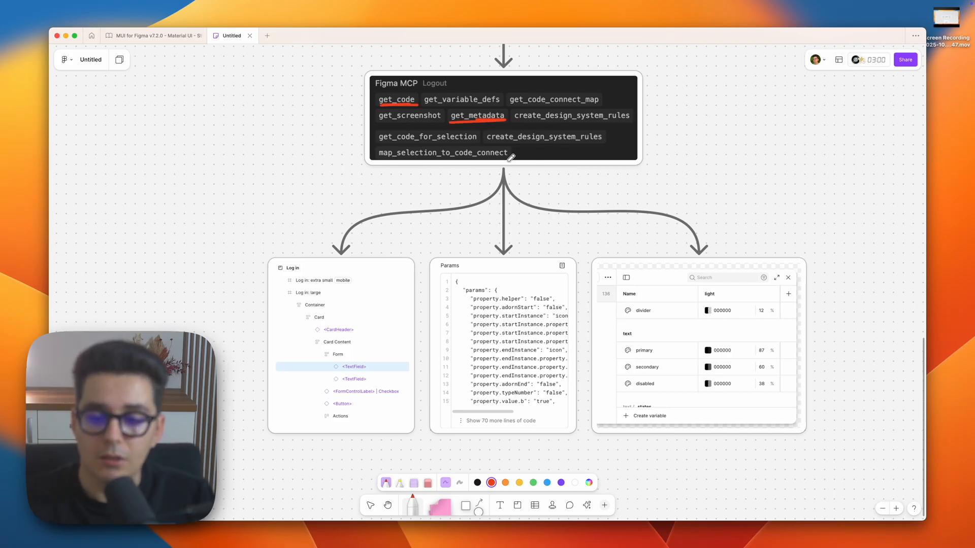
Visit the MUI for Figma file's Preferences menu, then hide the Figma window.
{"action": "left_click", "coordinate": [152, 36]}
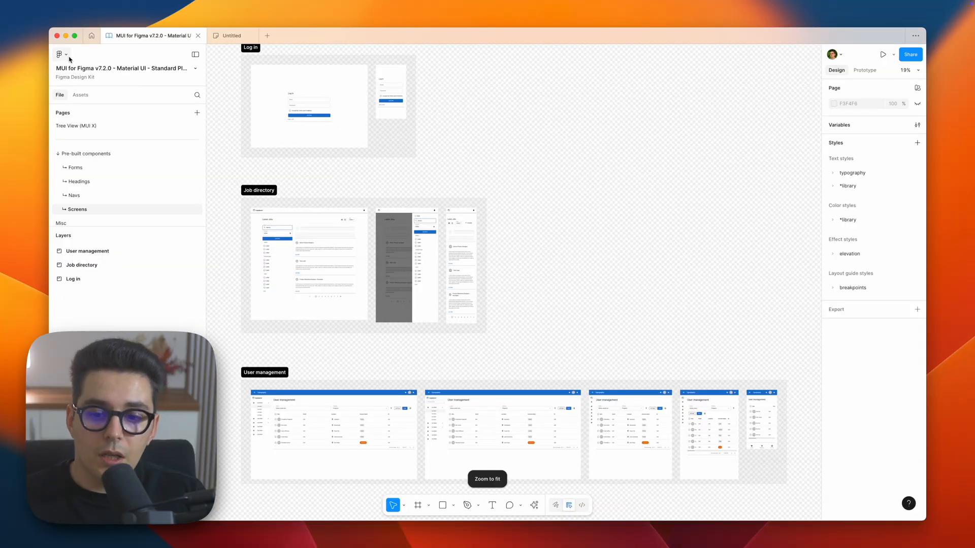
{"action": "left_click", "coordinate": [63, 55]}
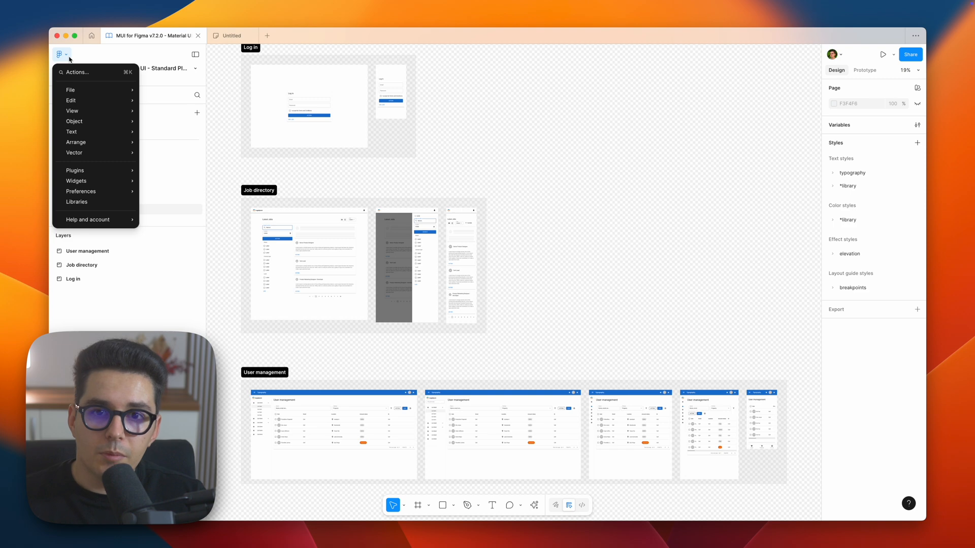
{"action": "left_click", "coordinate": [81, 191]}
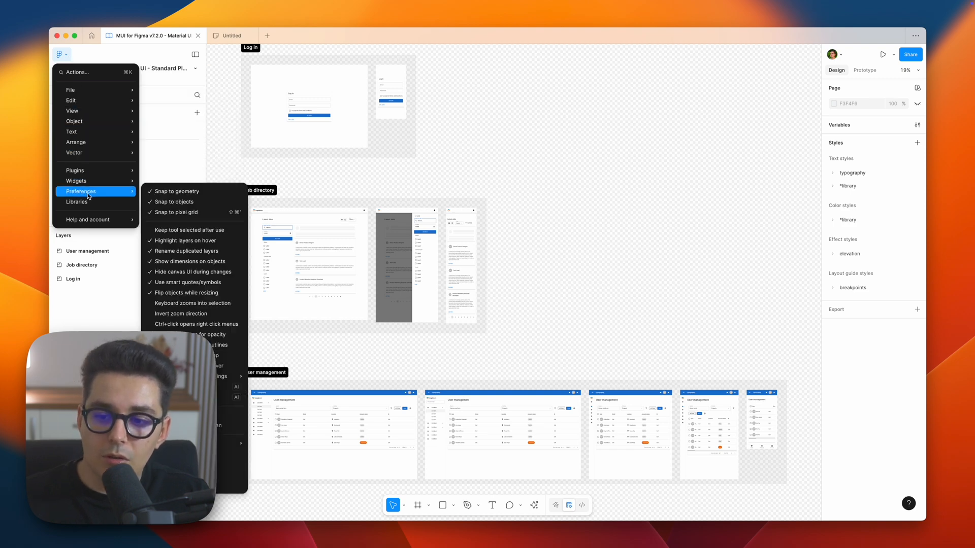
{"action": "mouse_move", "coordinate": [180, 313]}
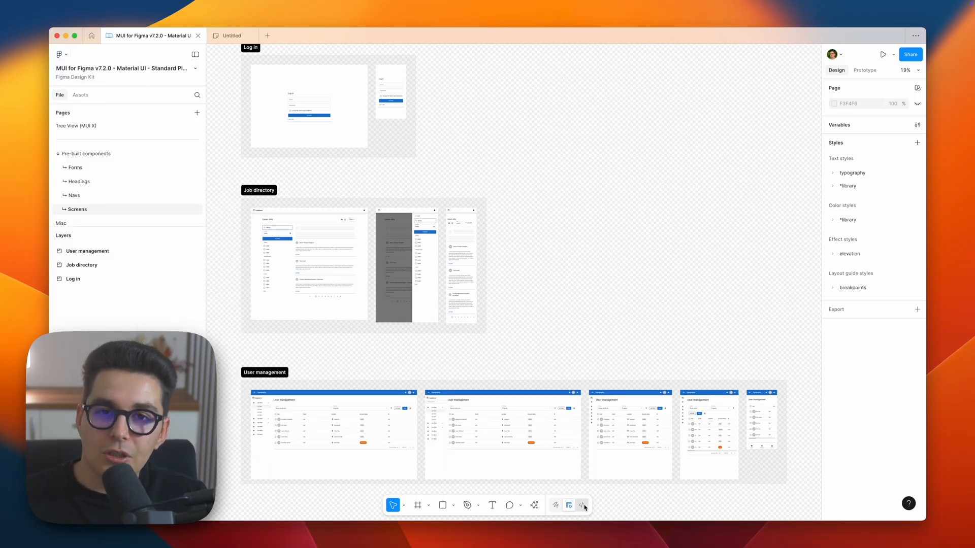
{"action": "left_click", "coordinate": [583, 506]}
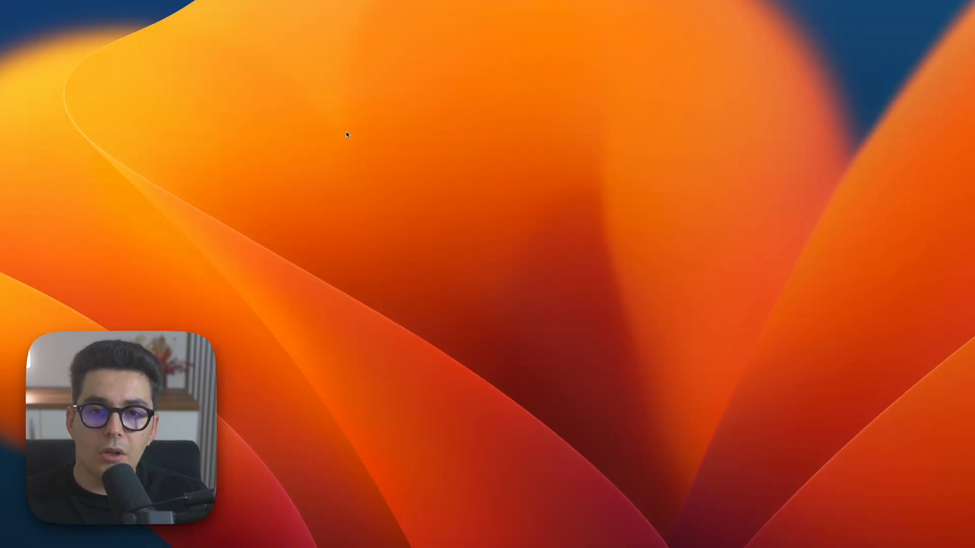
{"action": "mouse_move", "coordinate": [417, 214]}
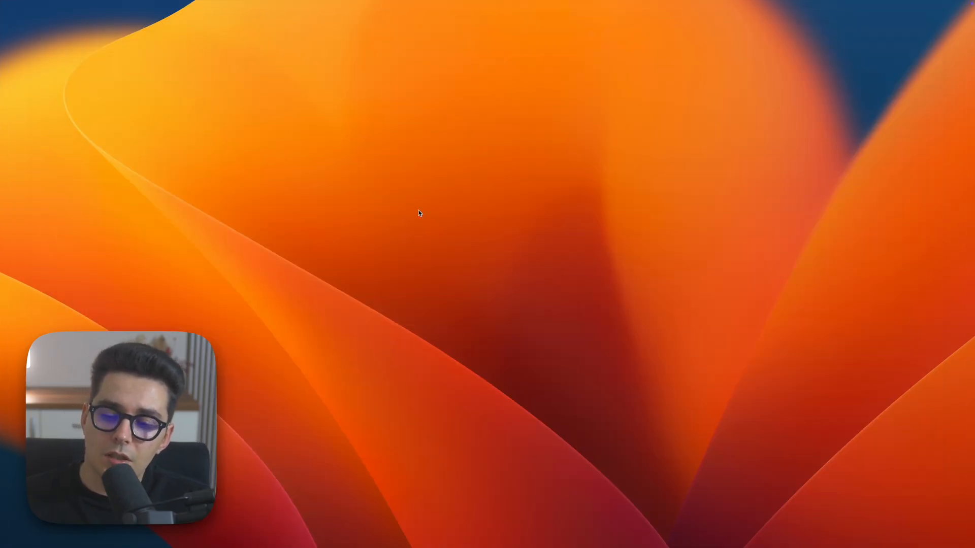
Launch Terminal, make and enter the code folder, and prepare npx create-next-app@latest figma-mcp-v2.
{"action": "type", "text": "terminal"}
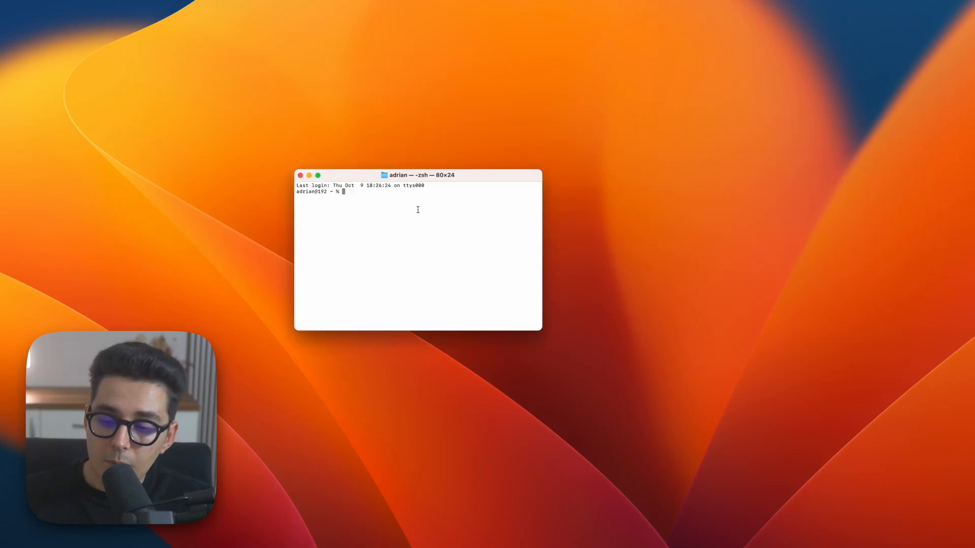
{"action": "type", "text": "c"}
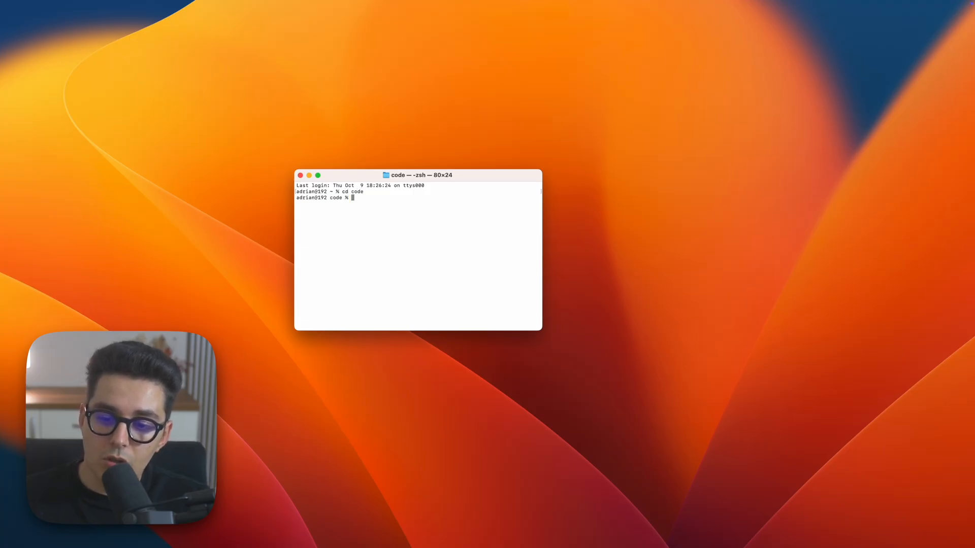
{"action": "type", "text": "mkdir code"}
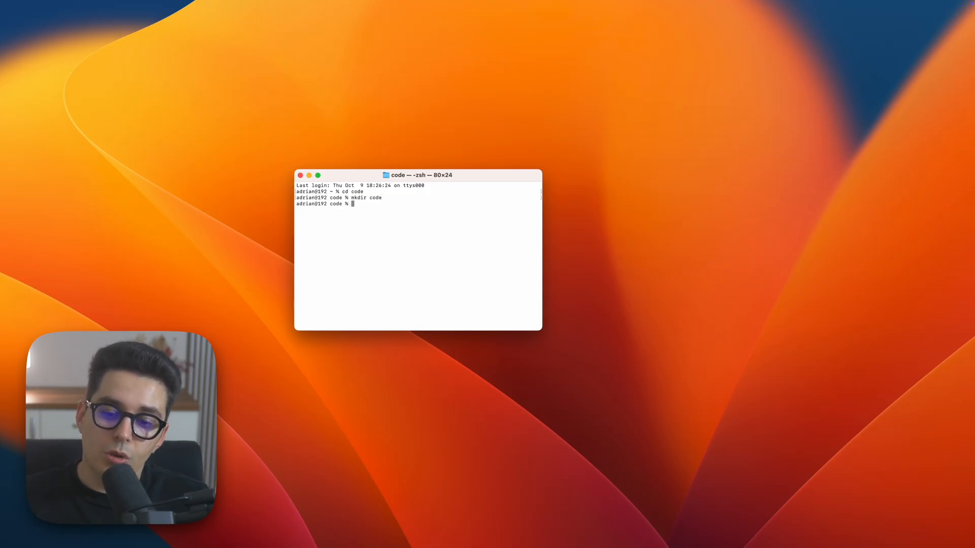
{"action": "type", "text": "npx create-next-app@latest figma-mcp-v2"}
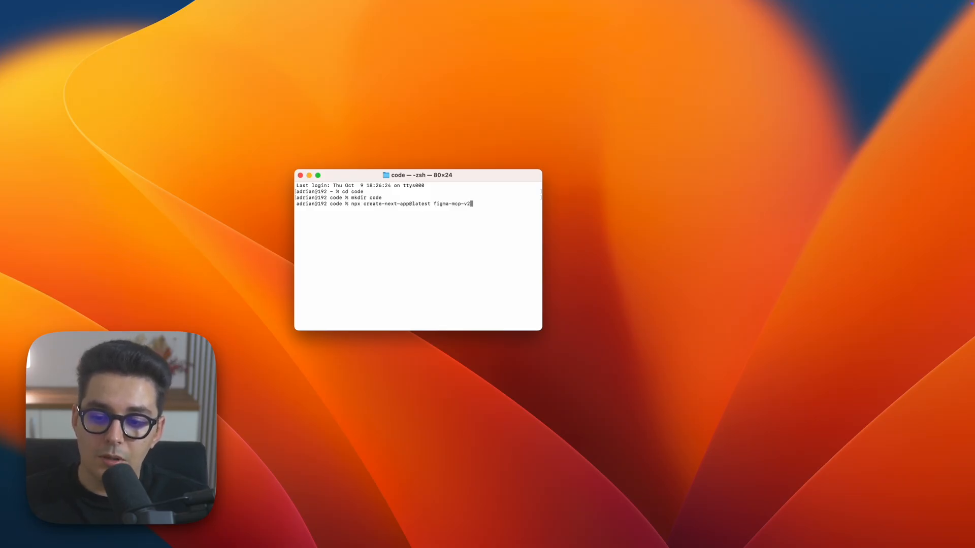
Run create-next-app answering TypeScript, Biome, no Tailwind, src directory and App Router.
{"action": "key", "text": "Return"}
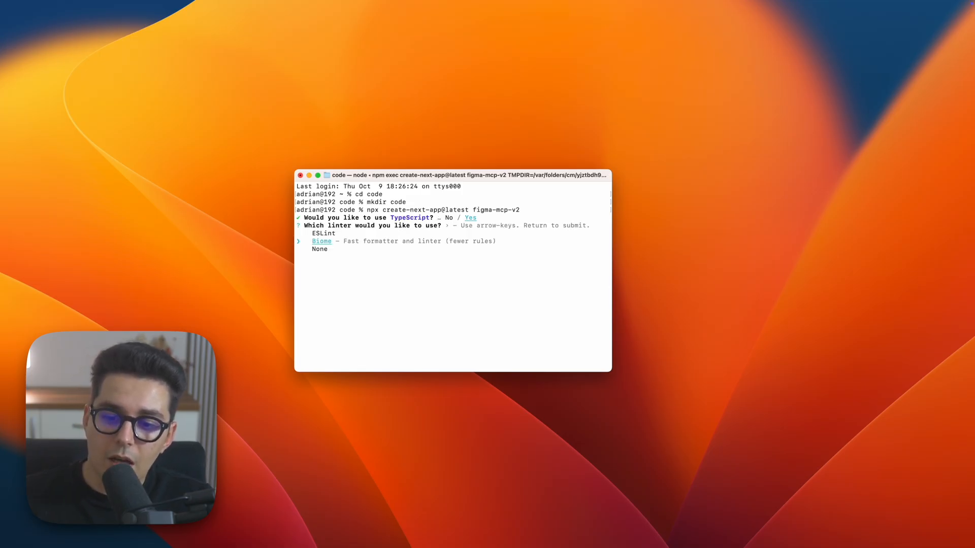
{"action": "key", "text": "enter"}
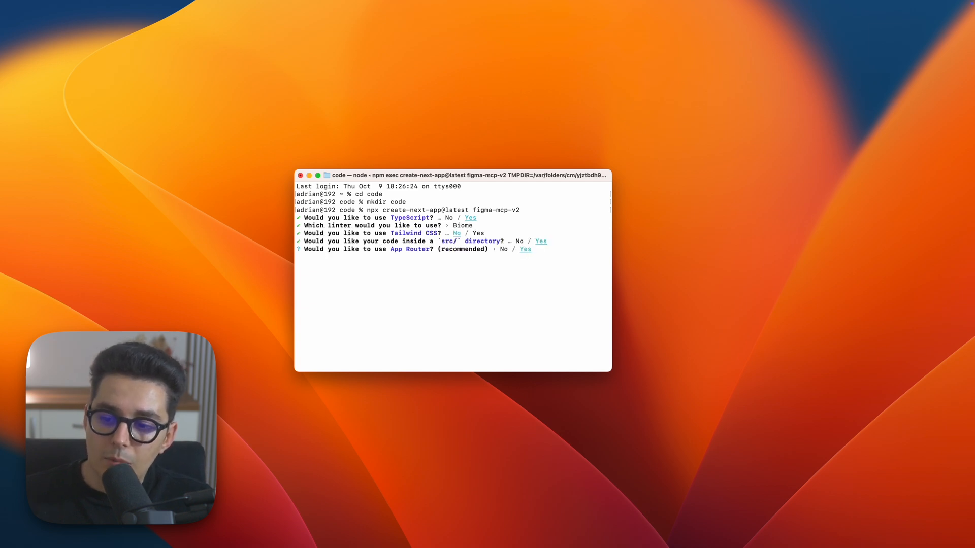
{"action": "key", "text": "Return"}
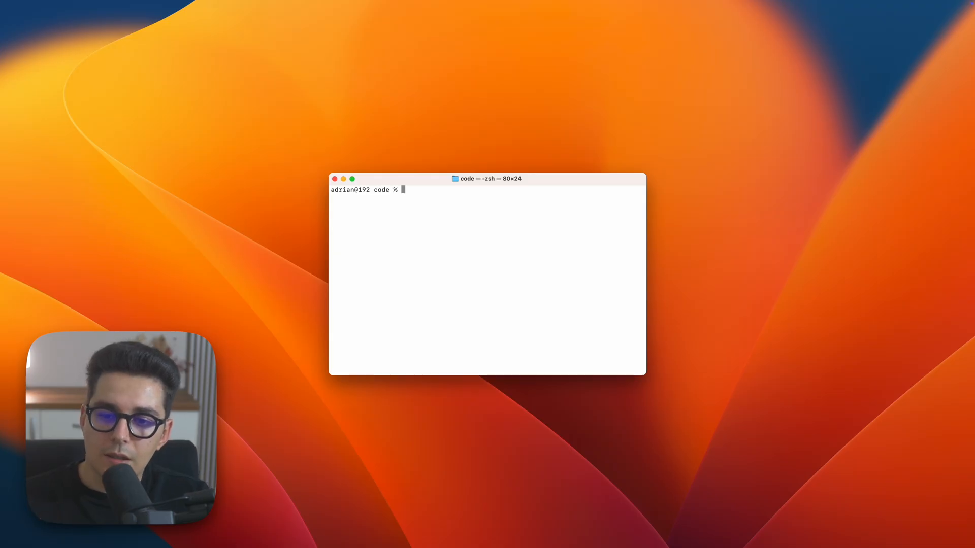
Enter figma-mcp-v2 and launch it in Cursor with 'cursor .'.
{"action": "type", "text": "cd"}
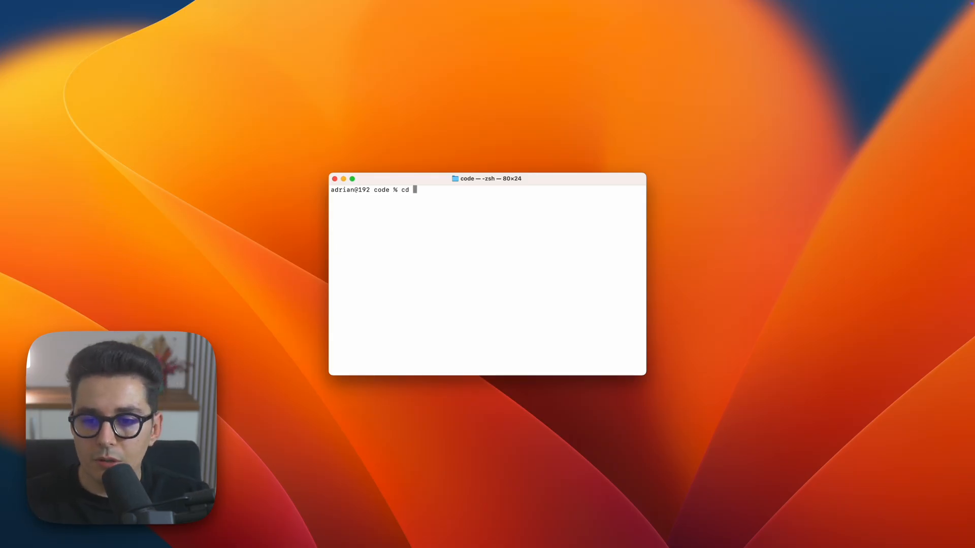
{"action": "type", "text": "figma-mcp-v2/"}
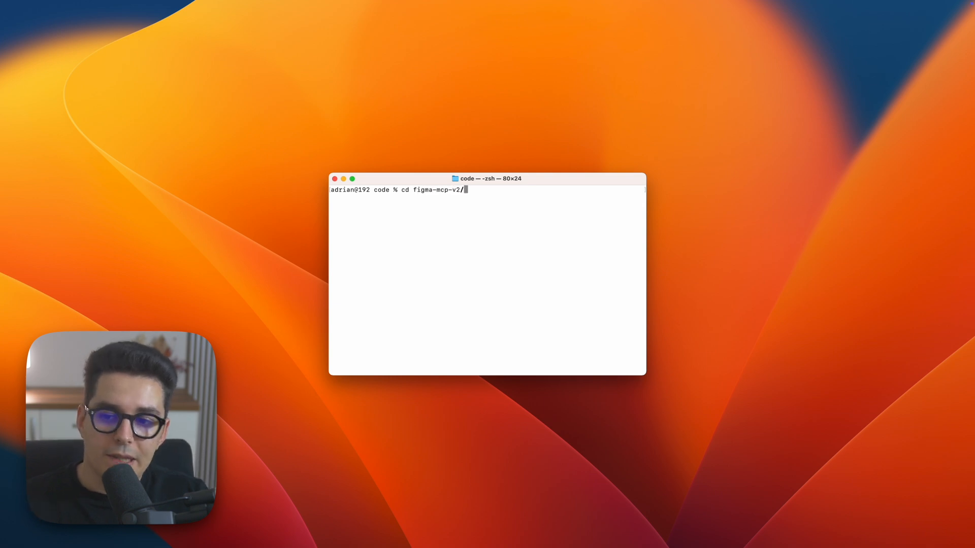
{"action": "type", "text": "cursor"}
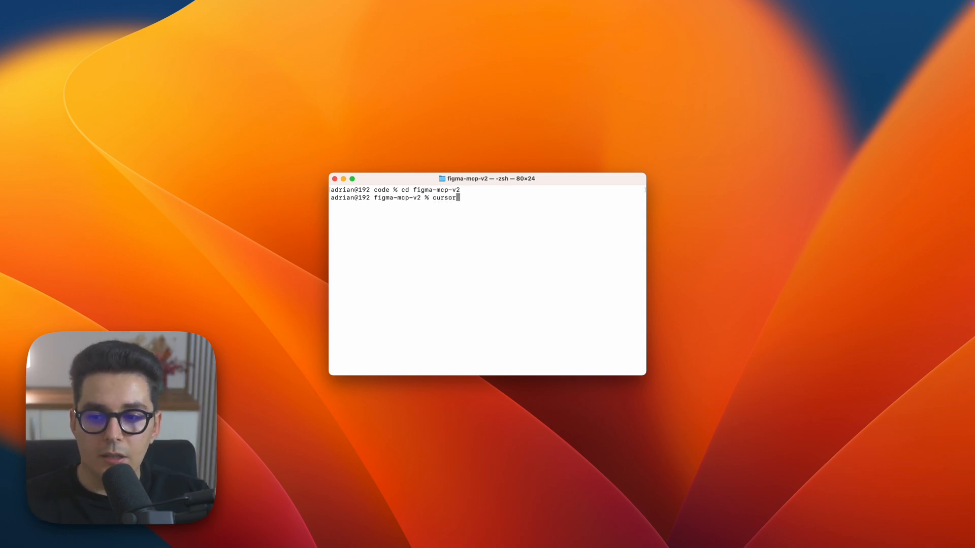
{"action": "key", "text": "Enter"}
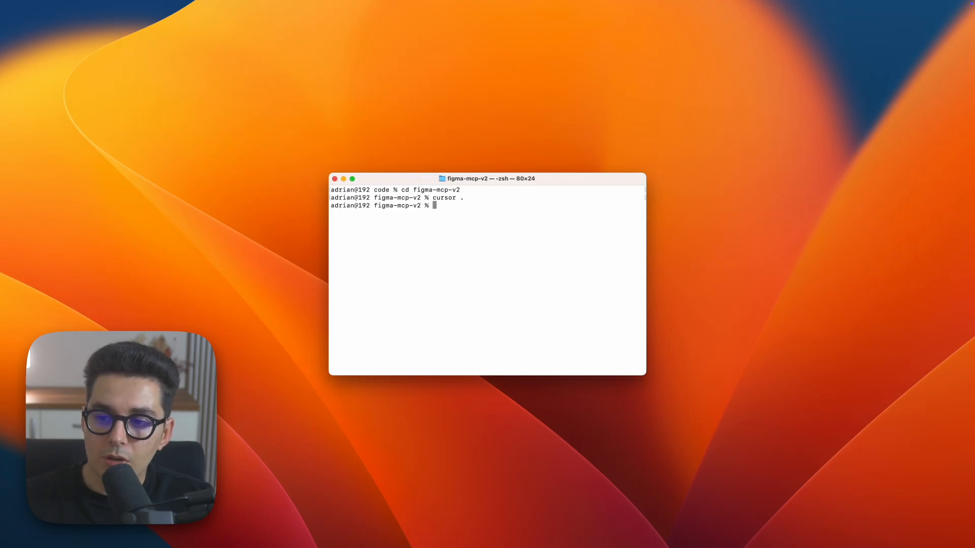
{"action": "key", "text": "Return"}
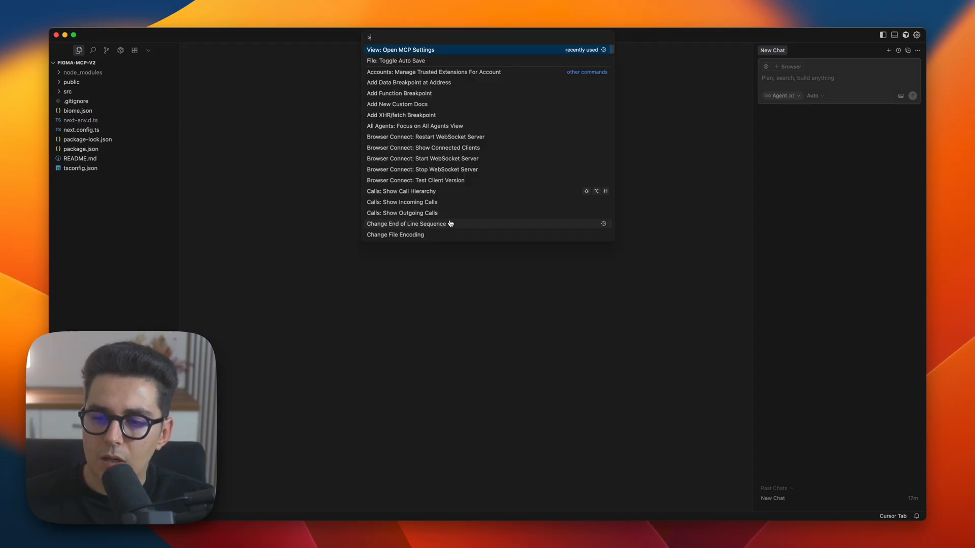
Reach View: Open MCP Settings through the Command Palette.
{"action": "type", "text": "mcp"}
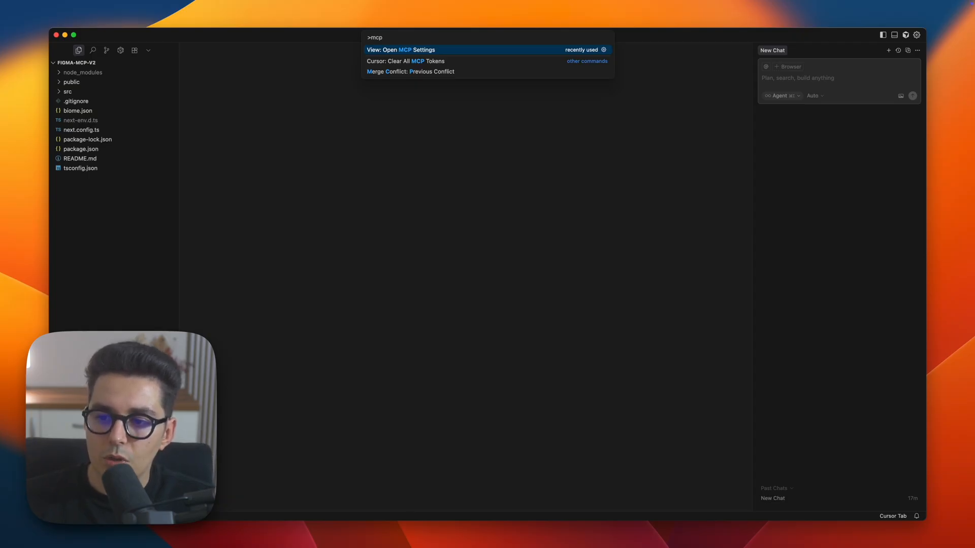
{"action": "left_click", "coordinate": [410, 50]}
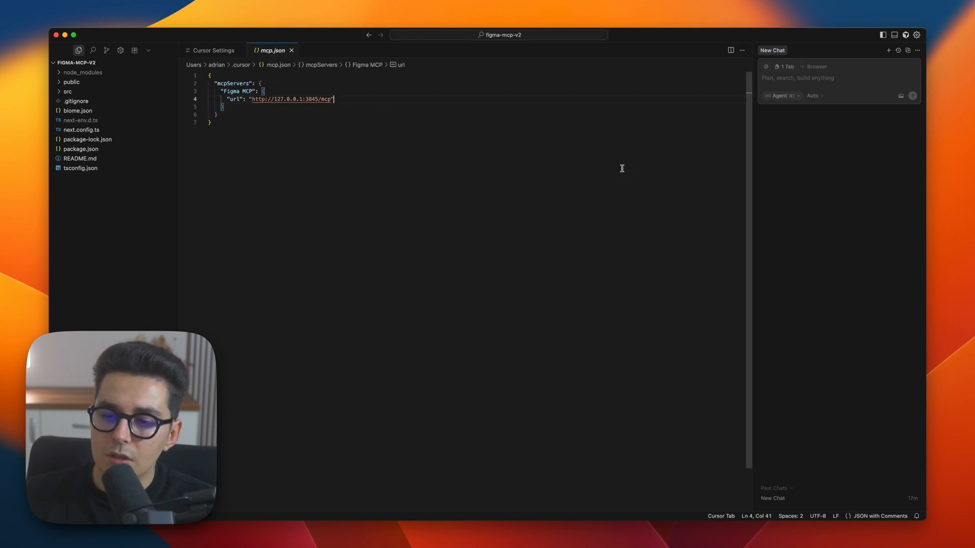
Remove the Figma MCP server in Tools & MCP and begin adding a custom server.
{"action": "left_click_drag", "start_coordinate": [248, 99], "coordinate": [334, 98]}
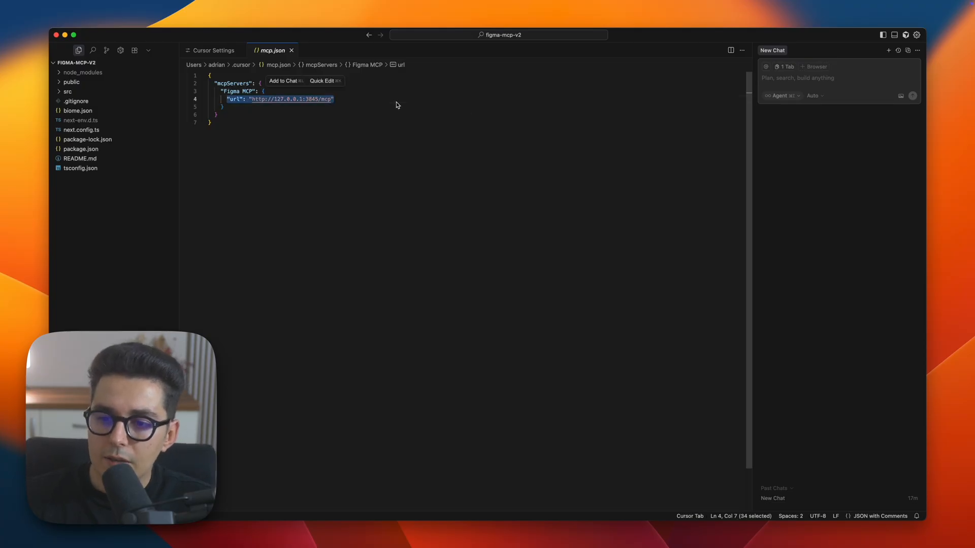
{"action": "left_click", "coordinate": [213, 51]}
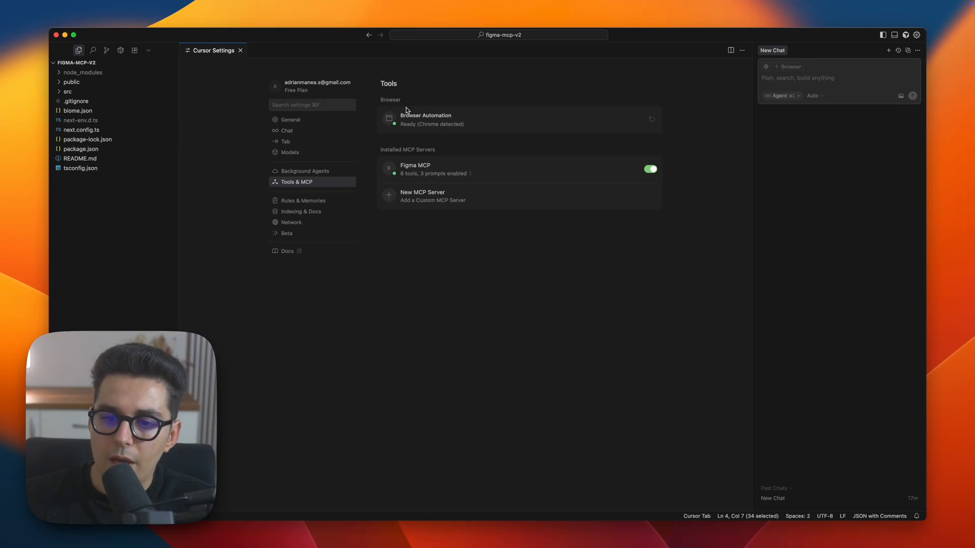
{"action": "mouse_move", "coordinate": [562, 186]}
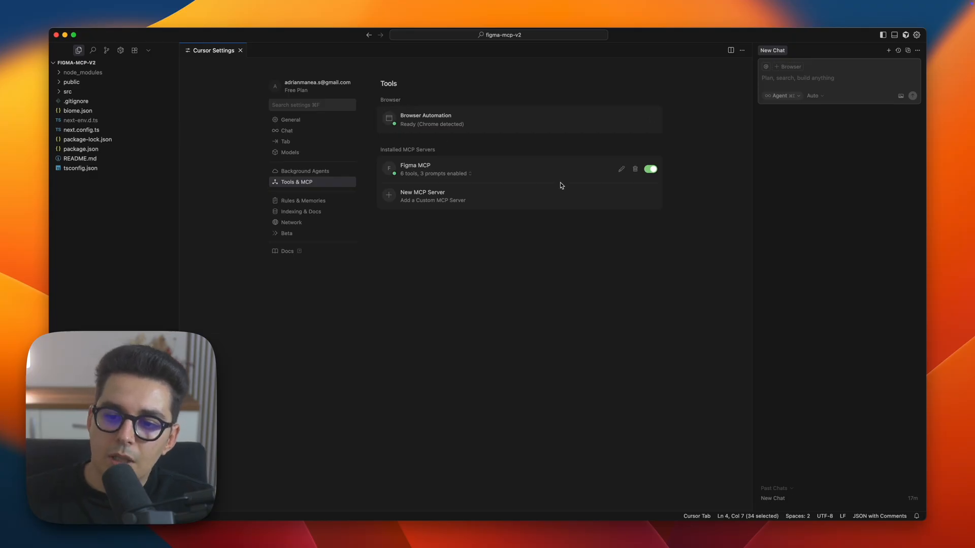
{"action": "left_click", "coordinate": [634, 168]}
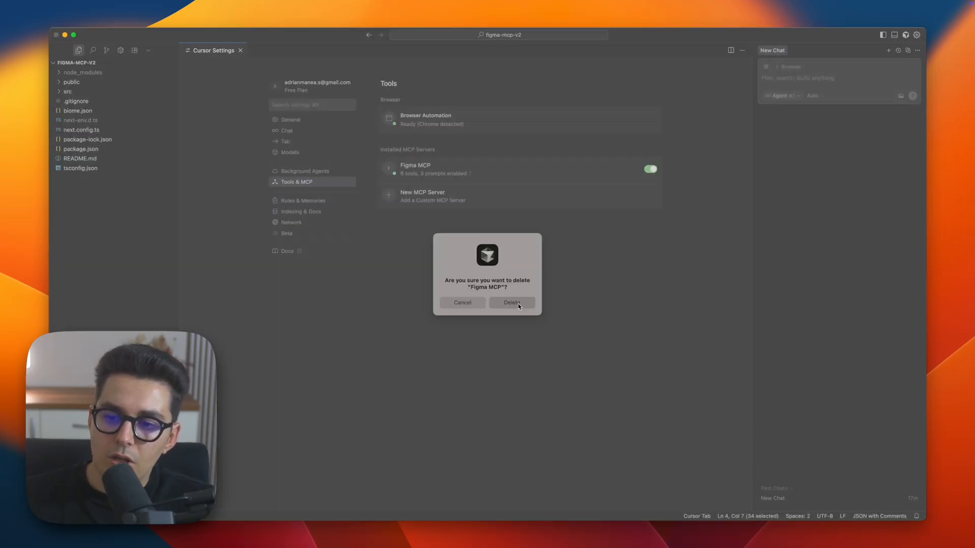
{"action": "left_click", "coordinate": [511, 302]}
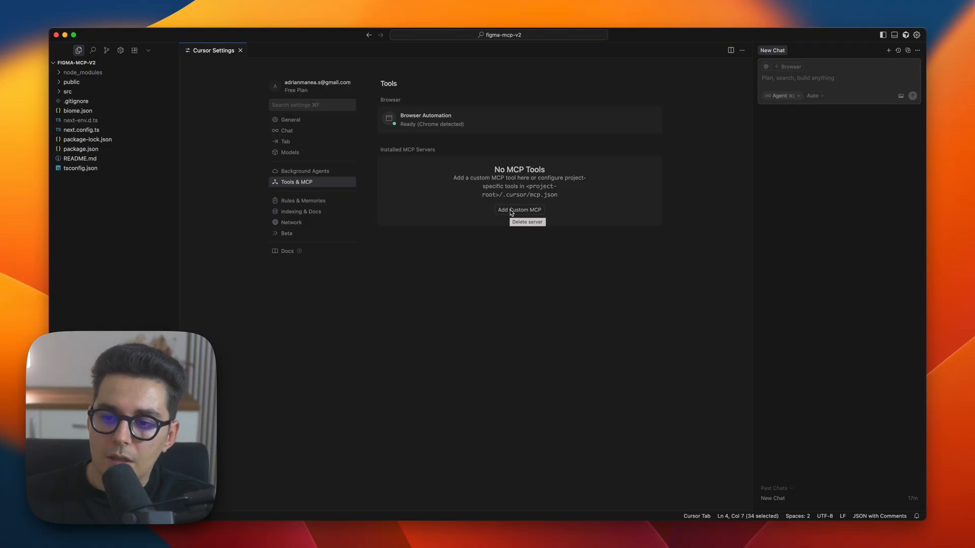
{"action": "left_click", "coordinate": [519, 209]}
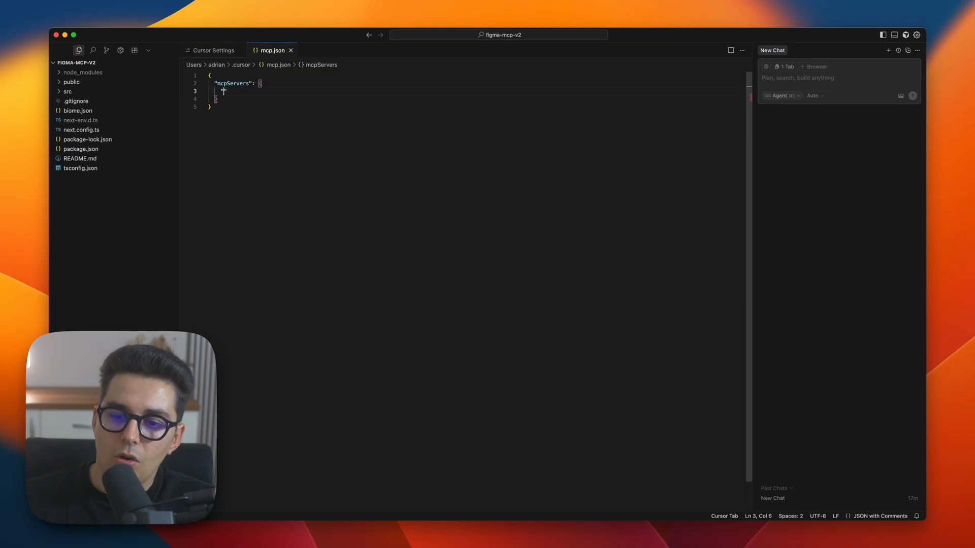
{"action": "type", "text": "\"Figma MCP\": {"}
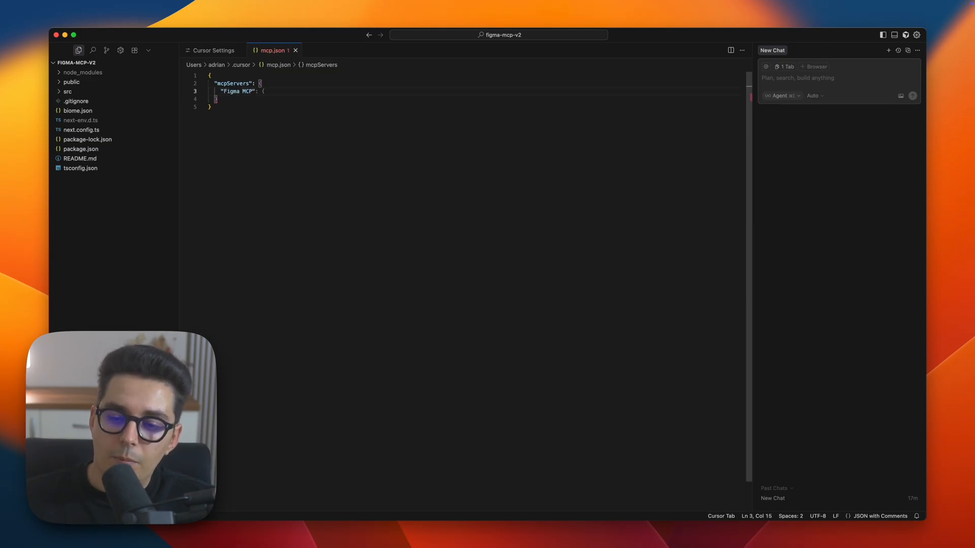
{"action": "type", "text": "\"url\": \"http://127.0.0.1:3845/mcp\""}
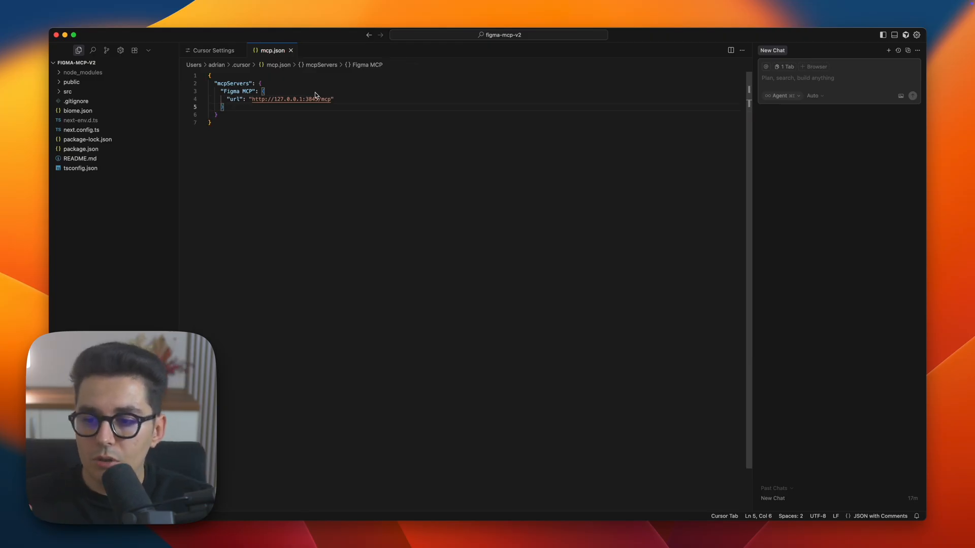
{"action": "left_click", "coordinate": [288, 100]}
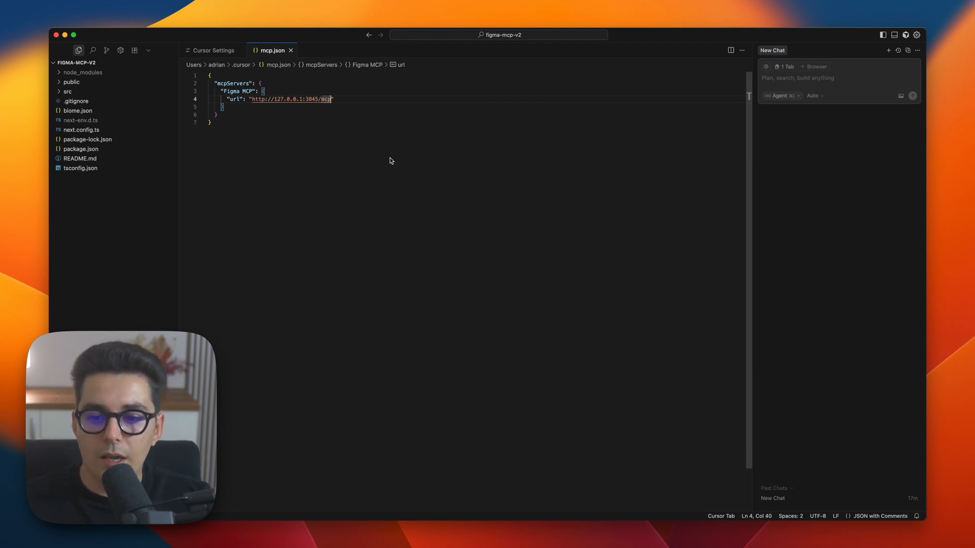
{"action": "mouse_move", "coordinate": [291, 50]}
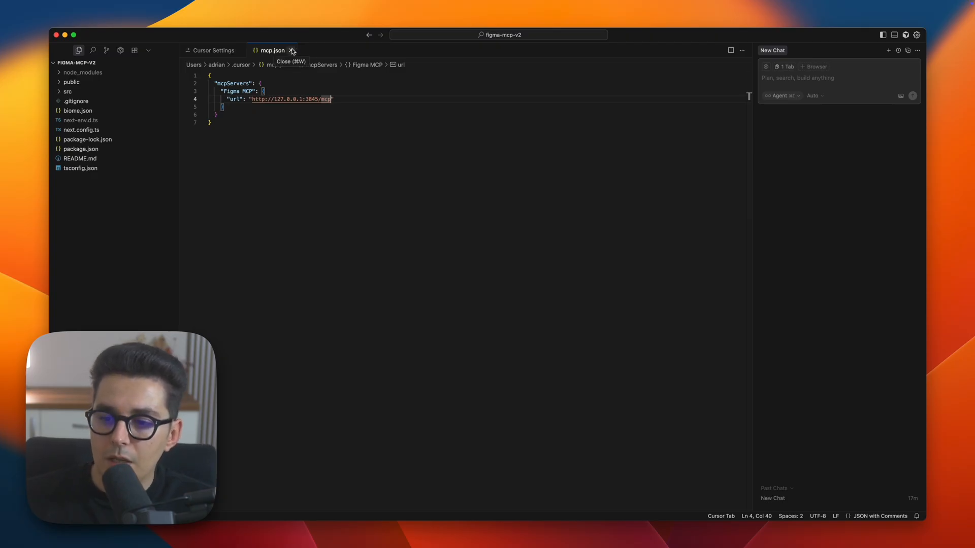
{"action": "left_click", "coordinate": [293, 51]}
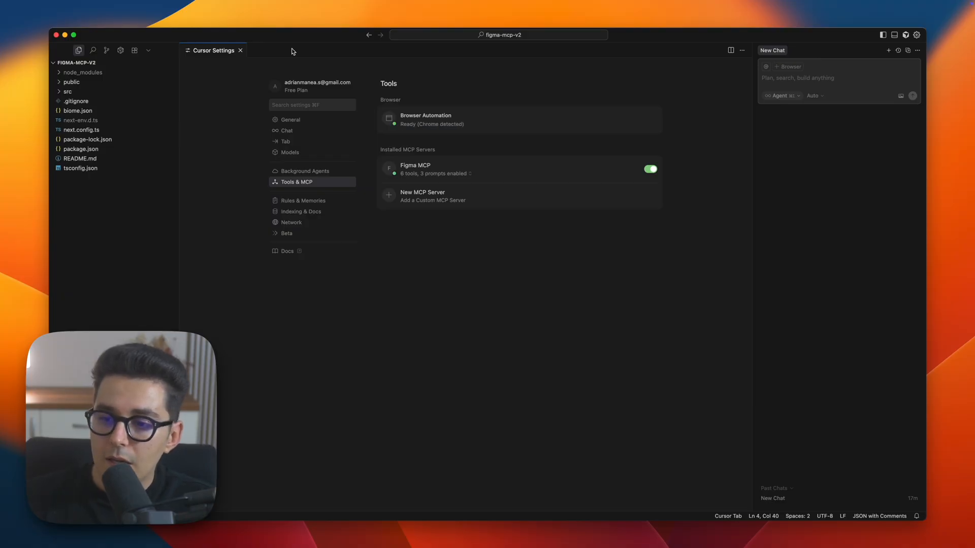
{"action": "mouse_move", "coordinate": [434, 174]}
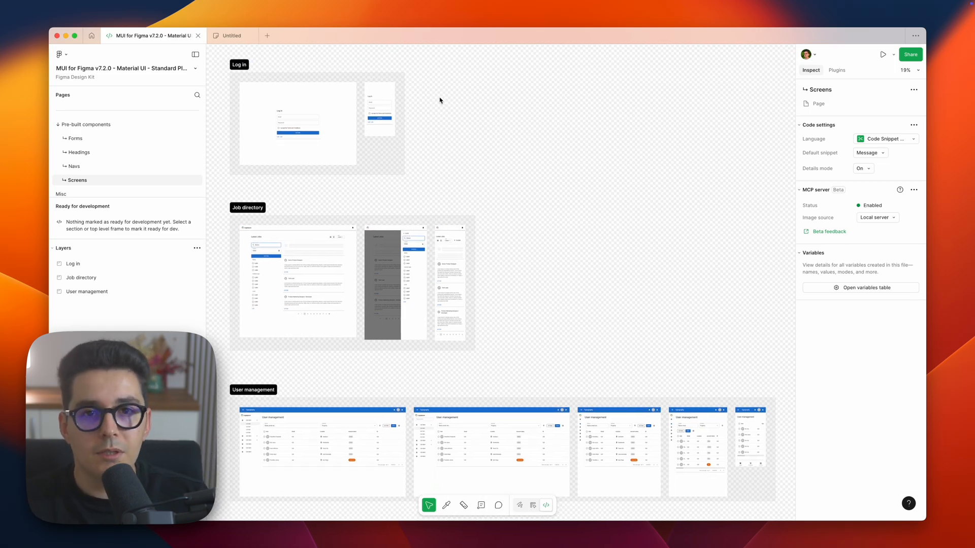
Toggle Dev Mode off and select the Log in: large frame on the canvas.
{"action": "left_click", "coordinate": [490, 453]}
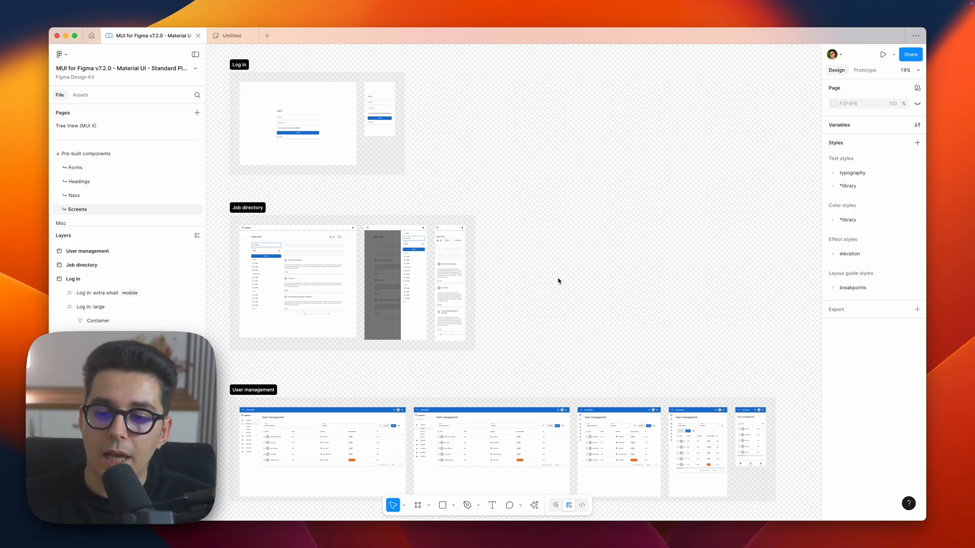
{"action": "mouse_move", "coordinate": [562, 275]}
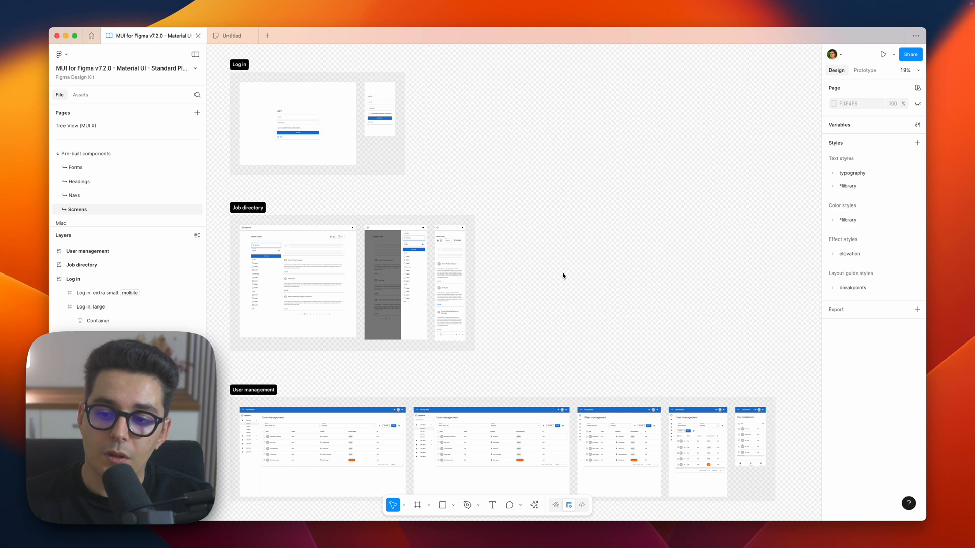
{"action": "left_click", "coordinate": [90, 306]}
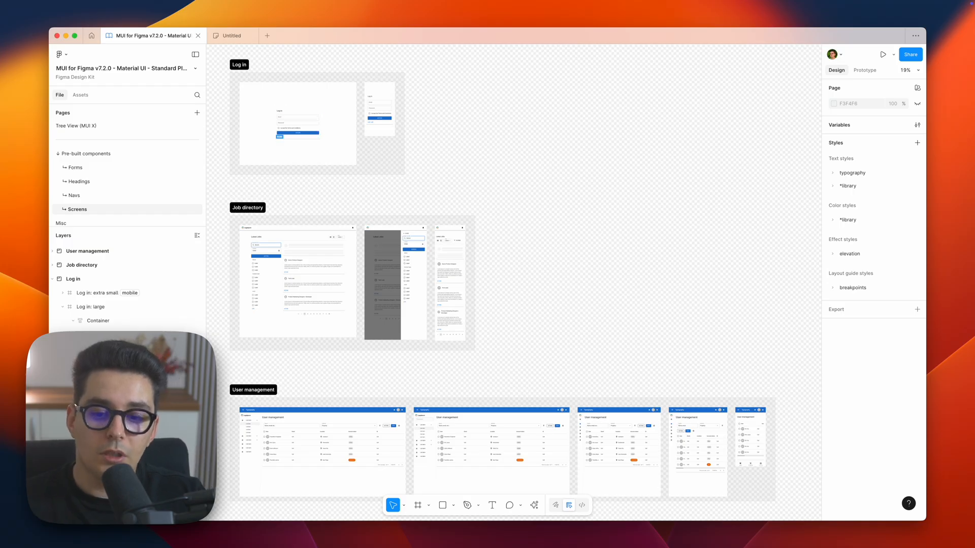
{"action": "left_click", "coordinate": [97, 293]}
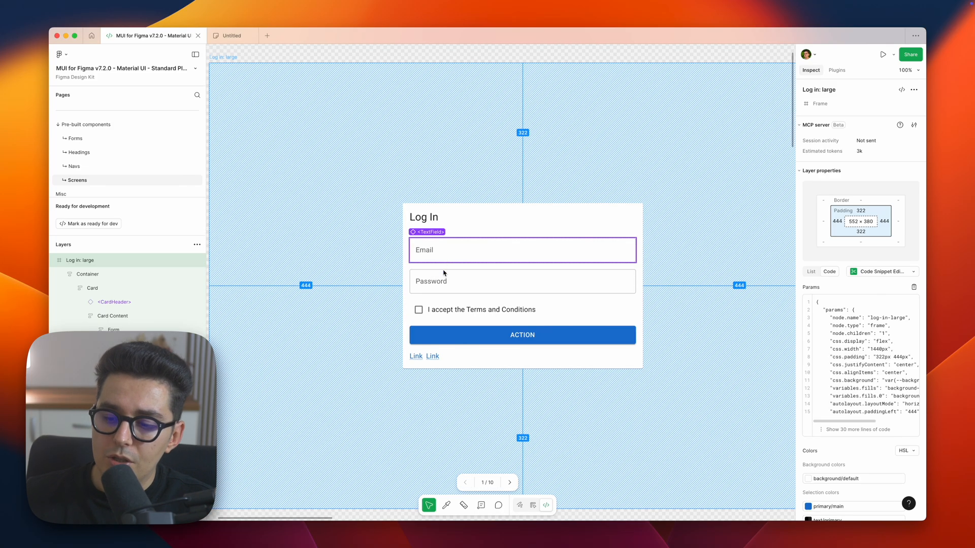
Inspect the terms checkbox and ACTION button instances in the Log in frame.
{"action": "left_click", "coordinate": [442, 313]}
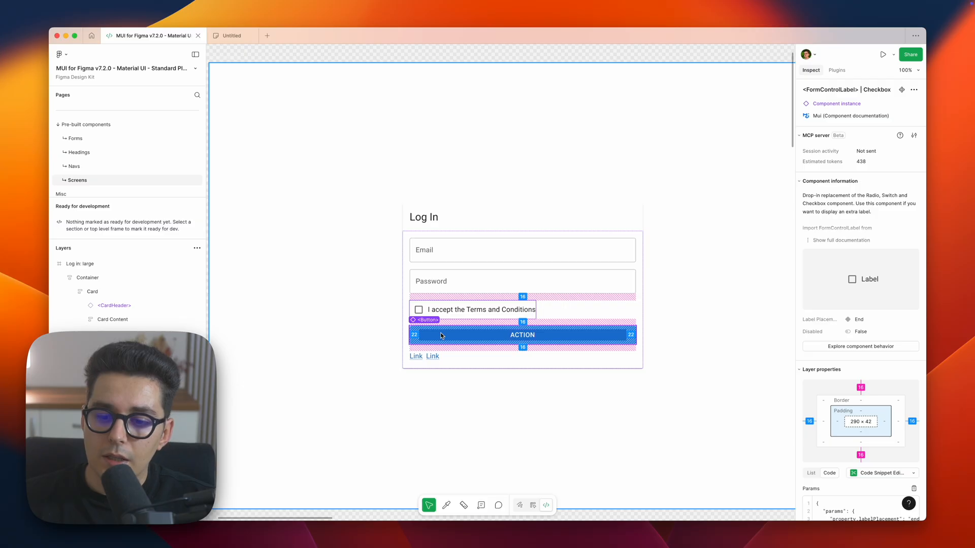
{"action": "left_click", "coordinate": [415, 357]}
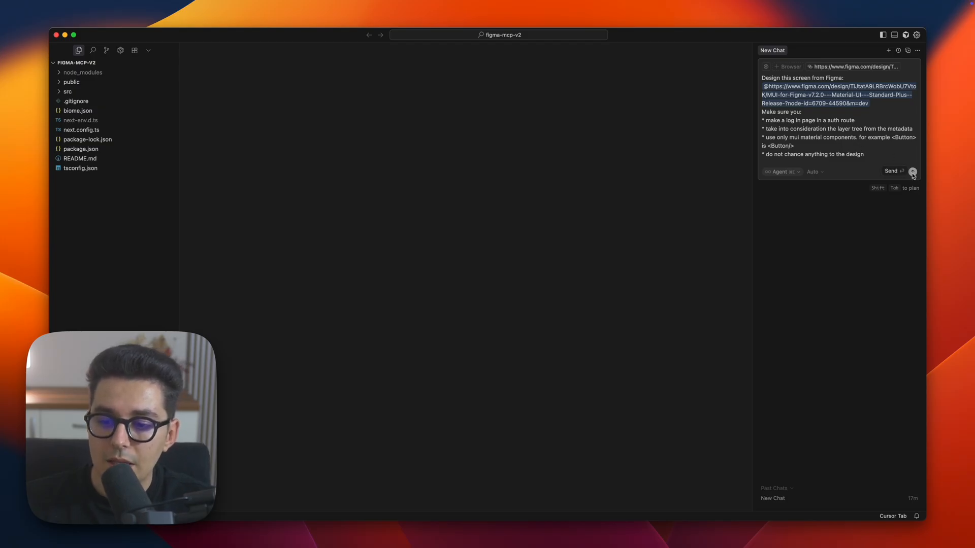
Send the Figma design request so the agent generates the login page, then reveal the auth login route files.
{"action": "left_click", "coordinate": [912, 171]}
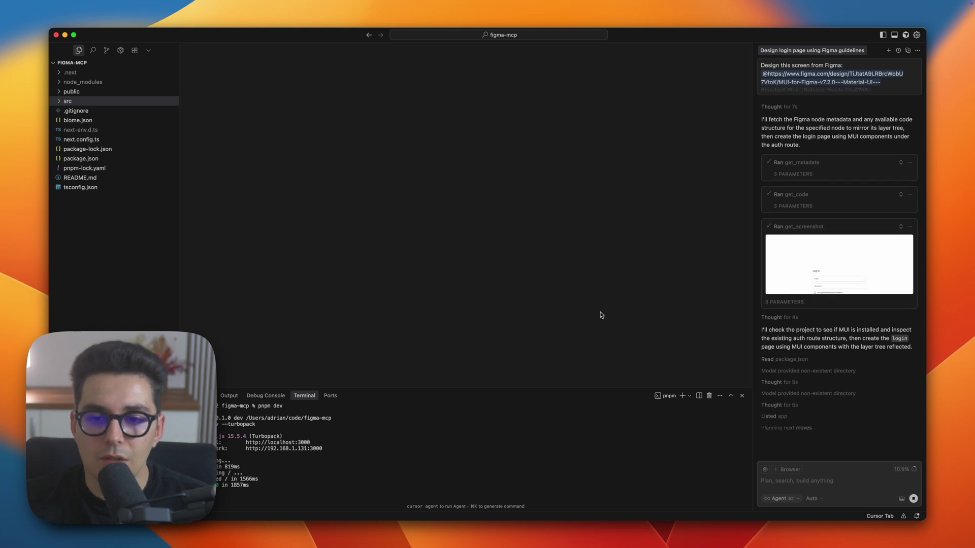
{"action": "scroll", "scroll_direction": "down", "scroll_amount": 3}
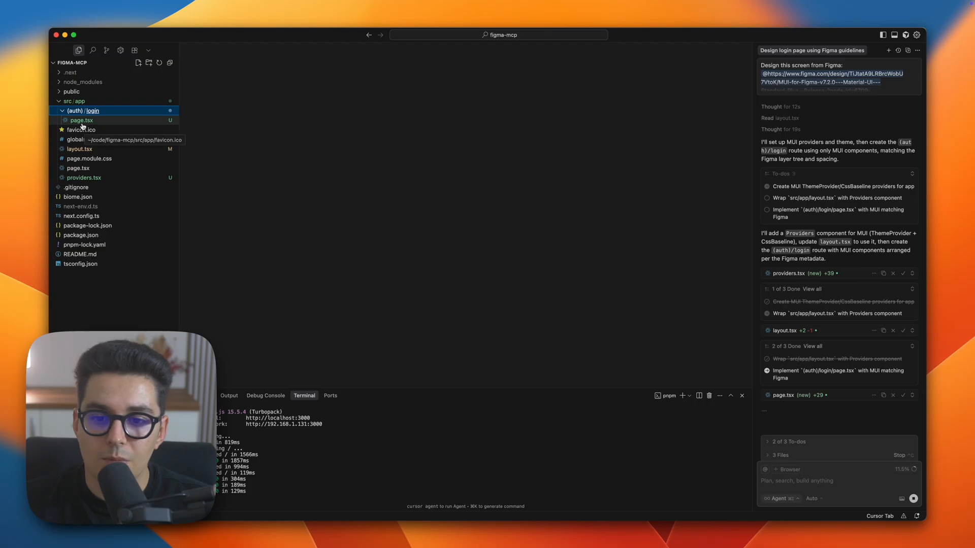
{"action": "left_click", "coordinate": [82, 120]}
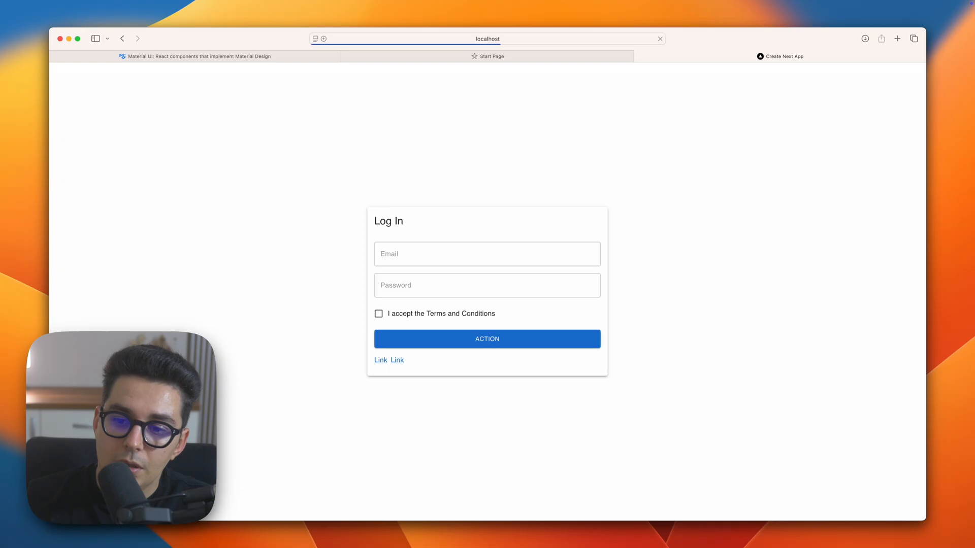
Reload localhost in Safari to confirm the generated Log In card renders.
{"action": "left_click", "coordinate": [488, 254]}
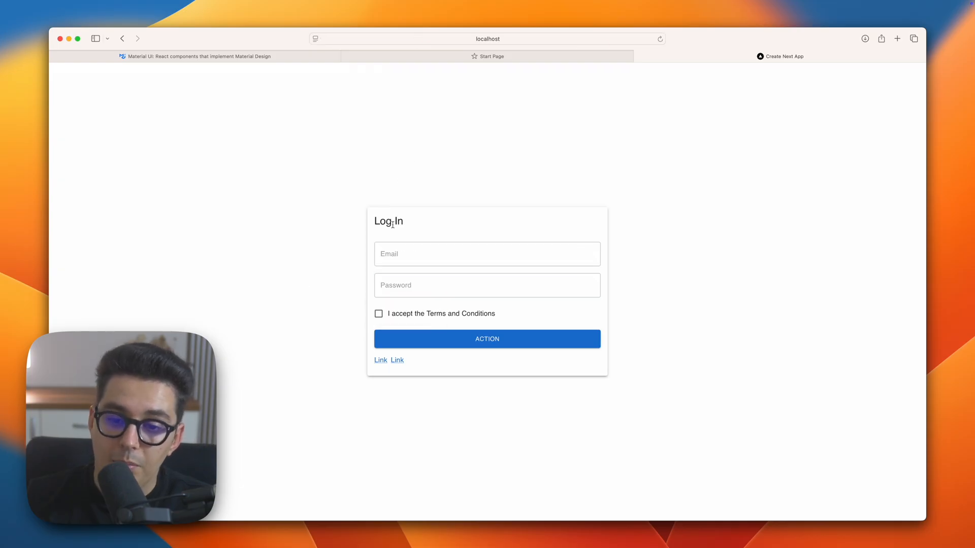
{"action": "mouse_move", "coordinate": [238, 146]}
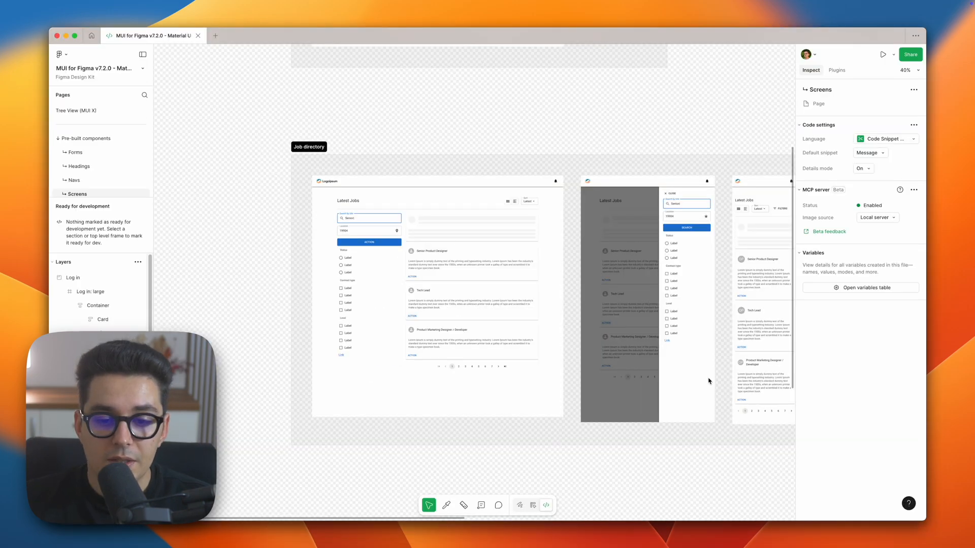
Select the Job Directory: large frame and start a 'Design another' prompt in Cursor chat.
{"action": "left_click", "coordinate": [388, 262]}
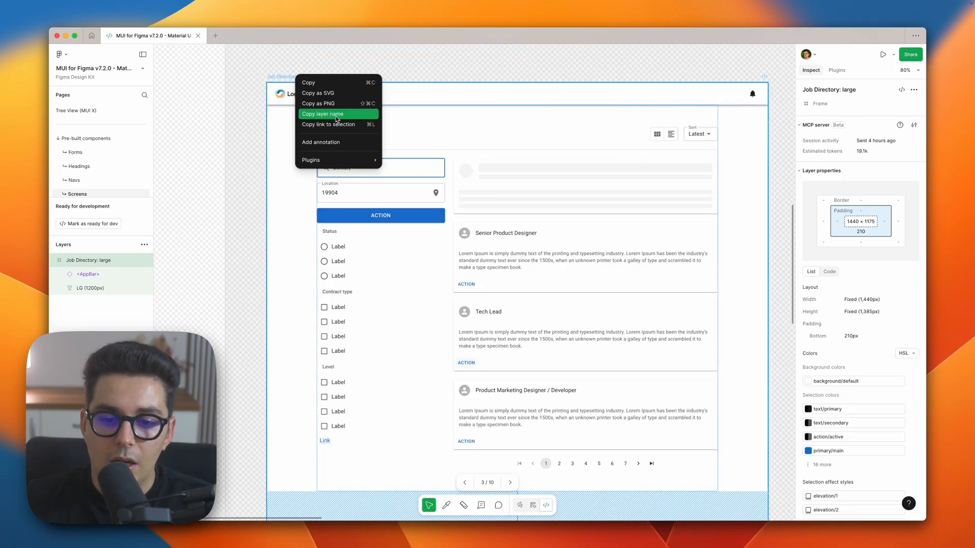
{"action": "mouse_move", "coordinate": [343, 124]}
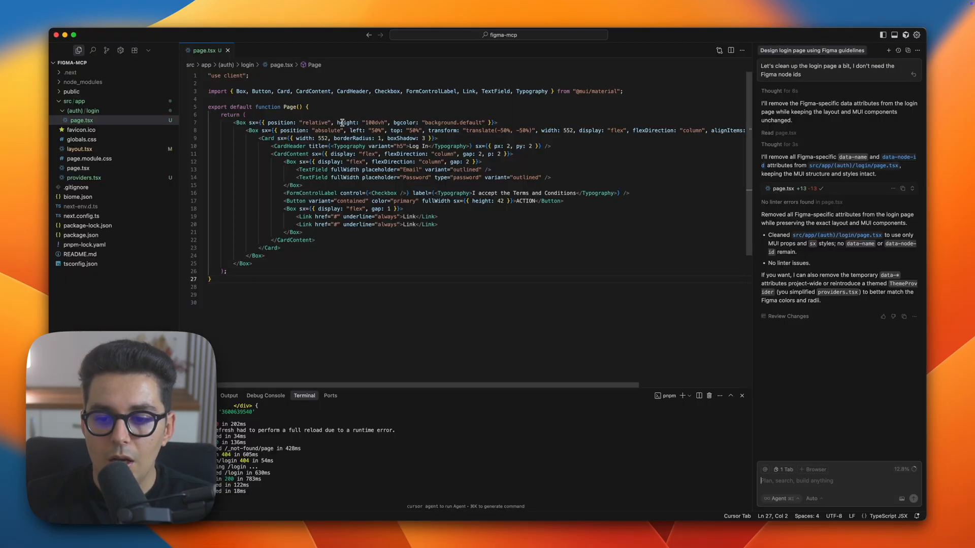
{"action": "type", "text": "Design another"}
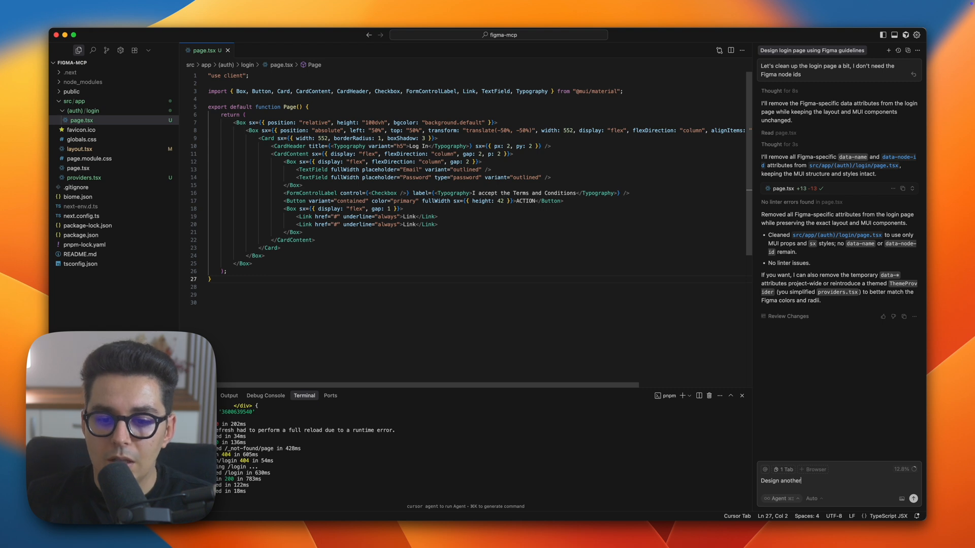